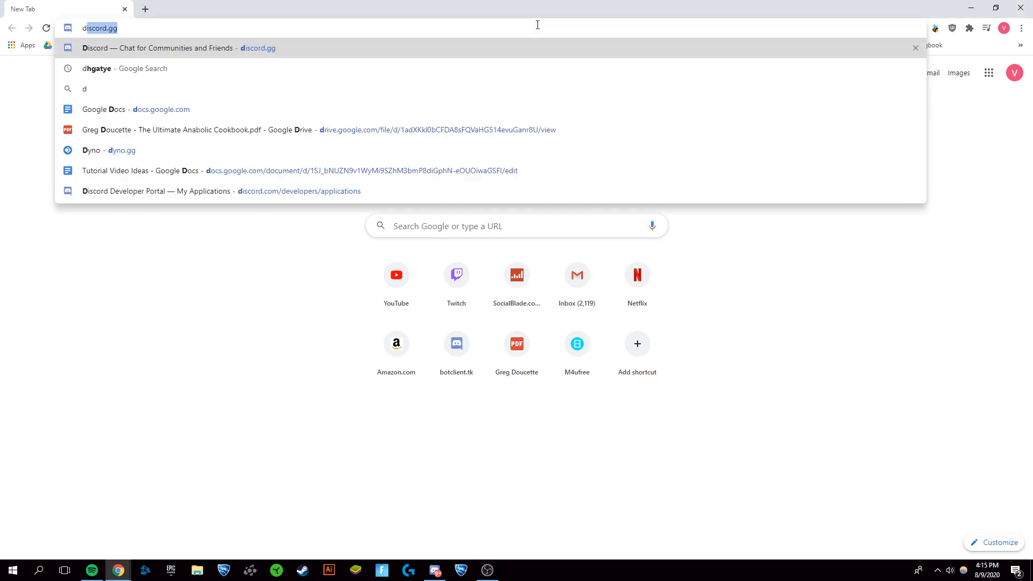
Step: Search Google for 'discord developer portal' and open the My Applications result
type("discord devde")
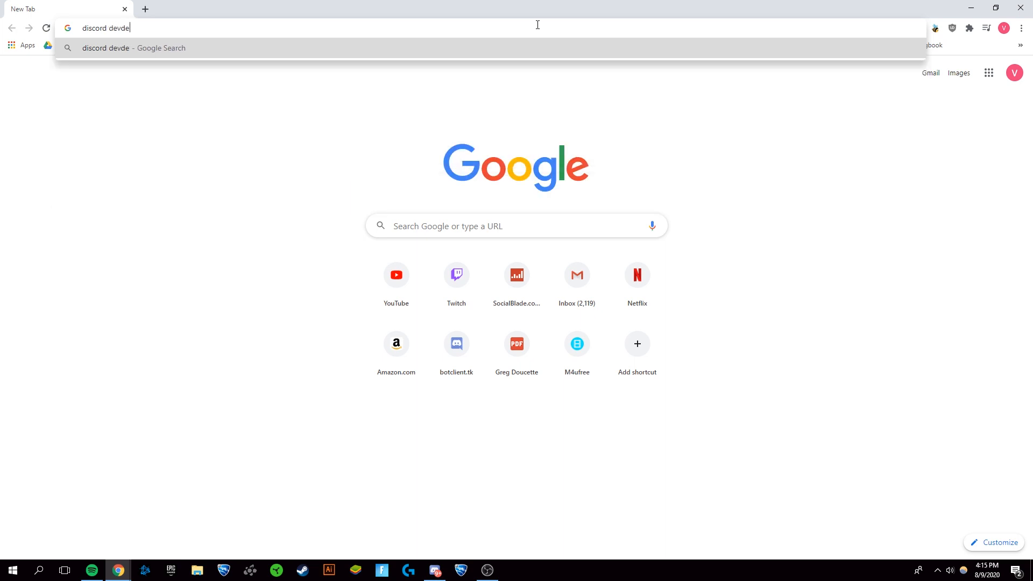
key("Return")
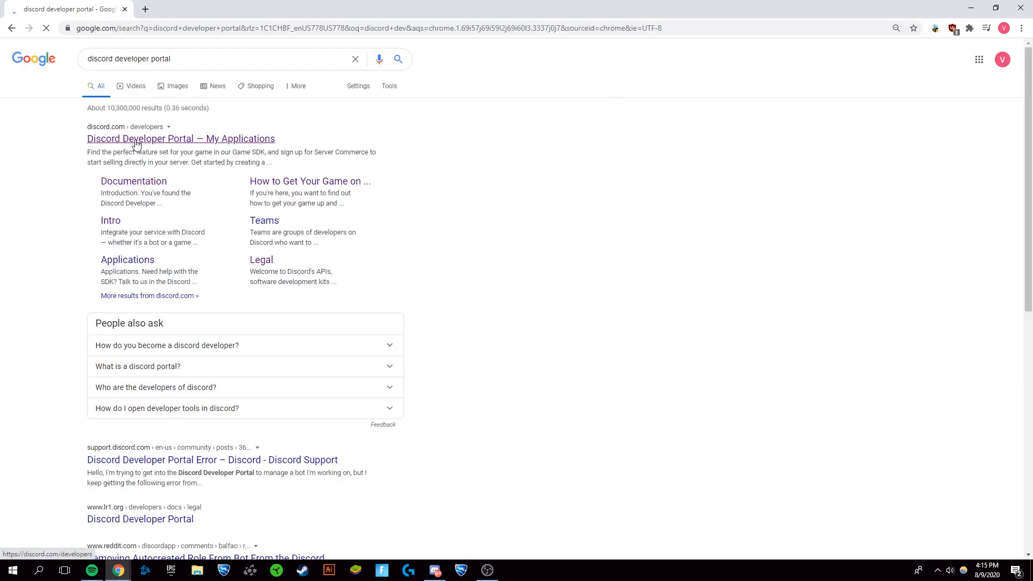
left_click(181, 138)
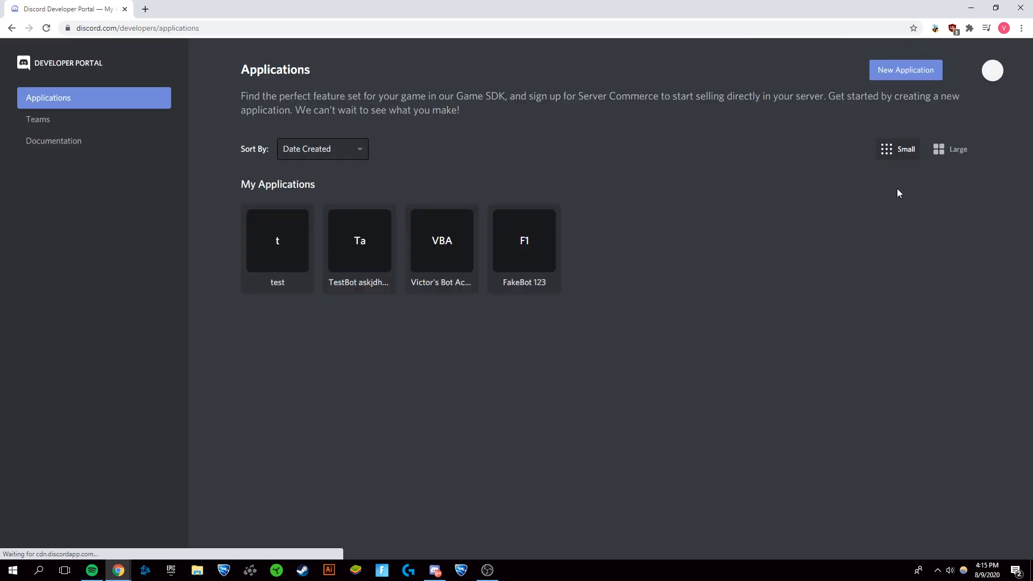
Step: Create the 'Victor Bot' application and copy its Client ID
left_click(992, 70)
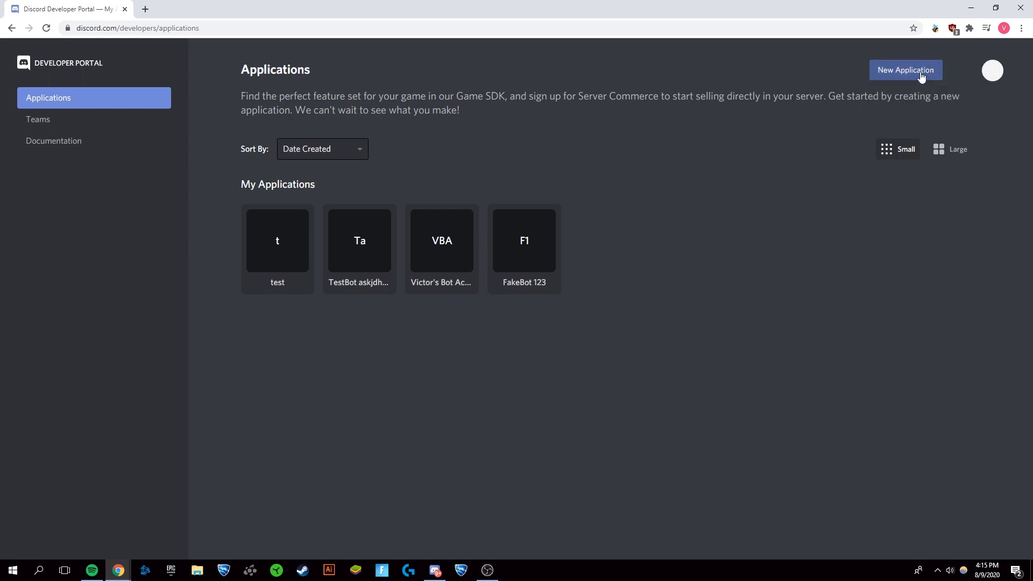
left_click(905, 70)
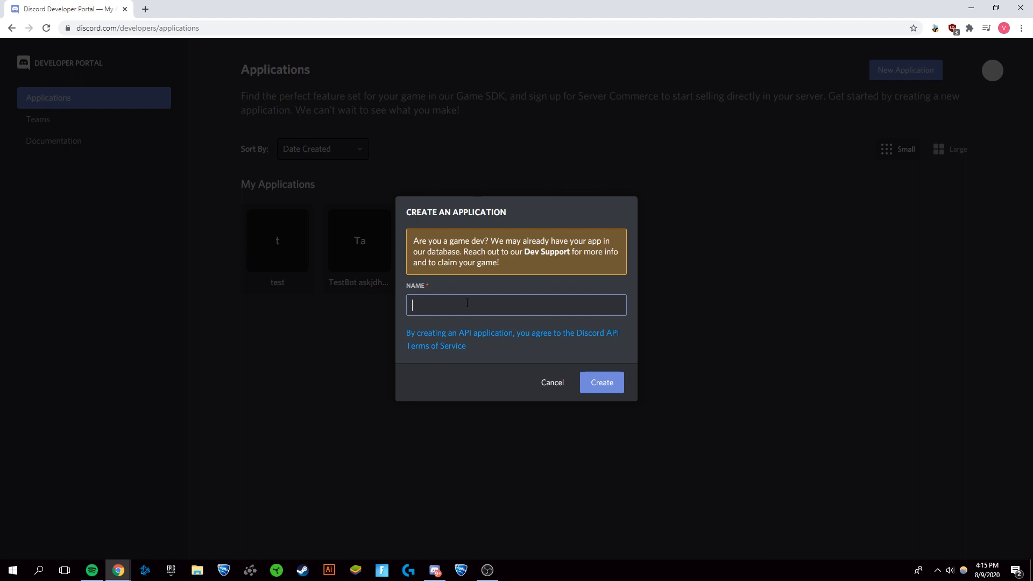
type("Victor Bot")
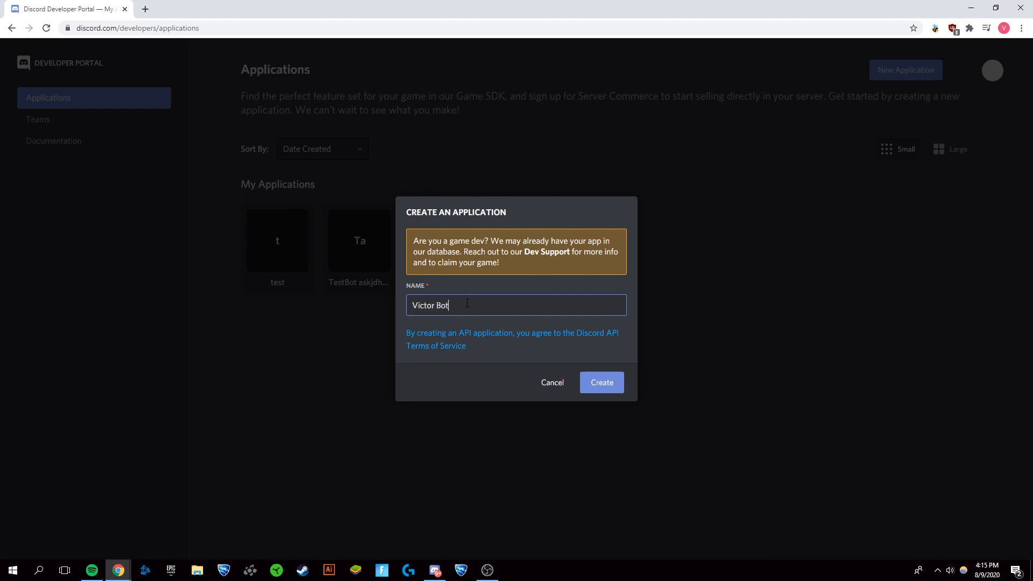
left_click(600, 382)
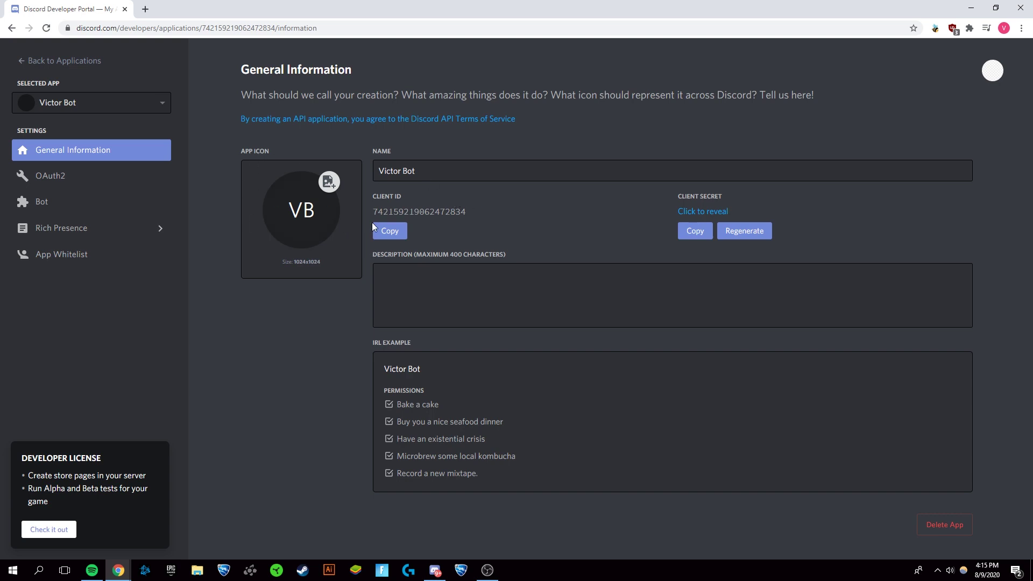
left_click(388, 230)
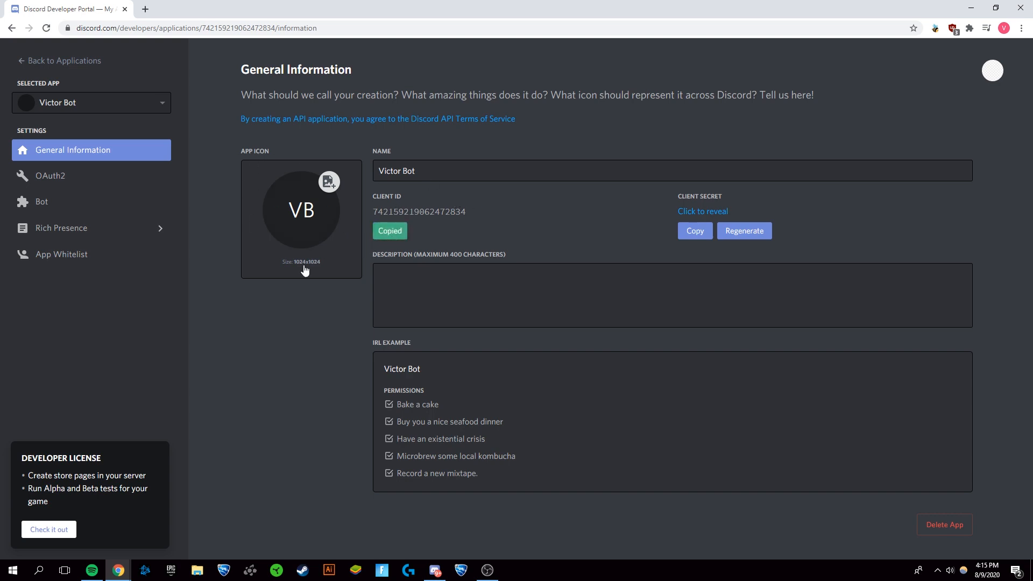
mouse_move(42, 201)
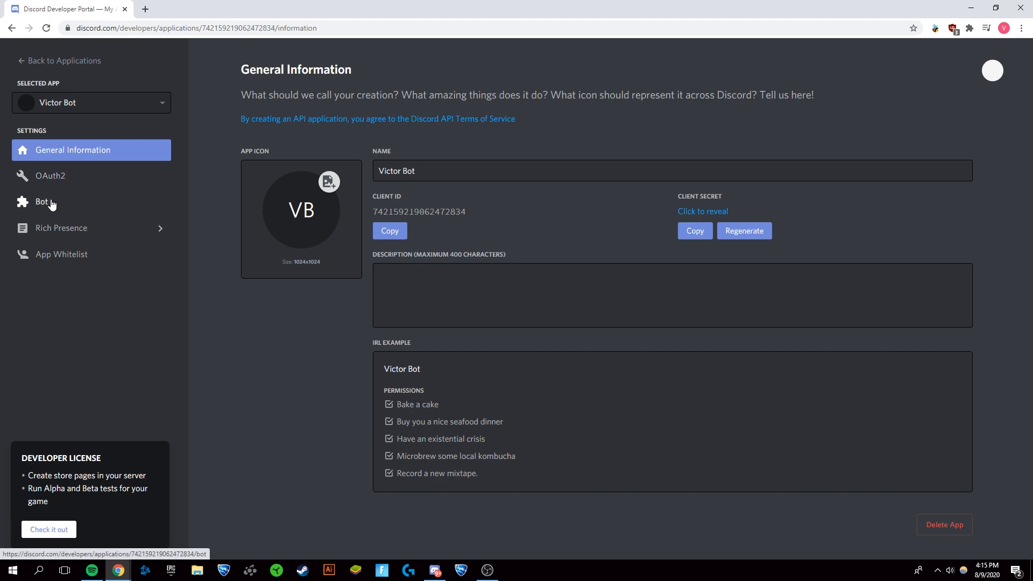
Step: Add a bot user to Victor Bot from the Bot section, confirming 'Yes, do it!'
left_click(42, 202)
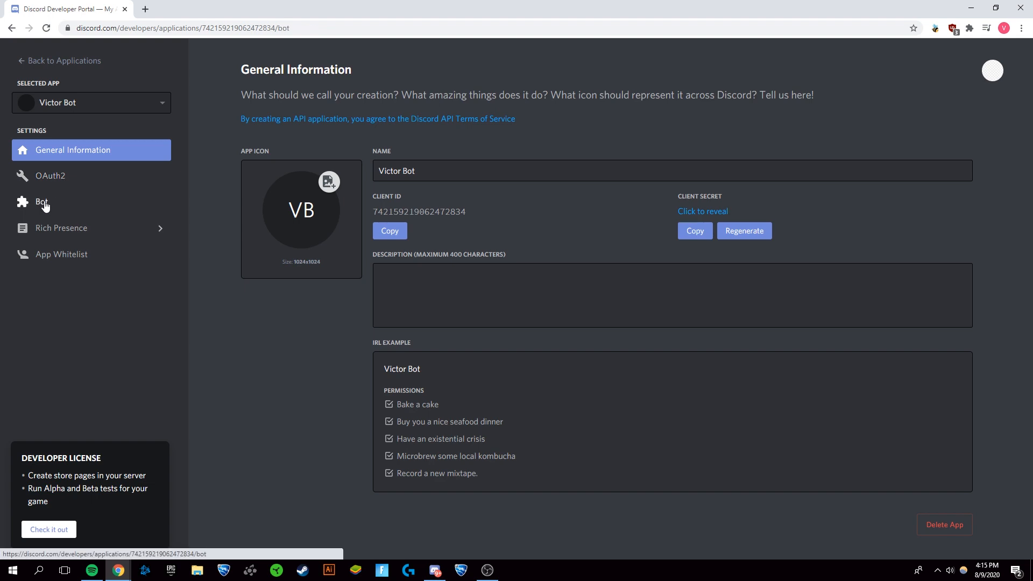
left_click(41, 202)
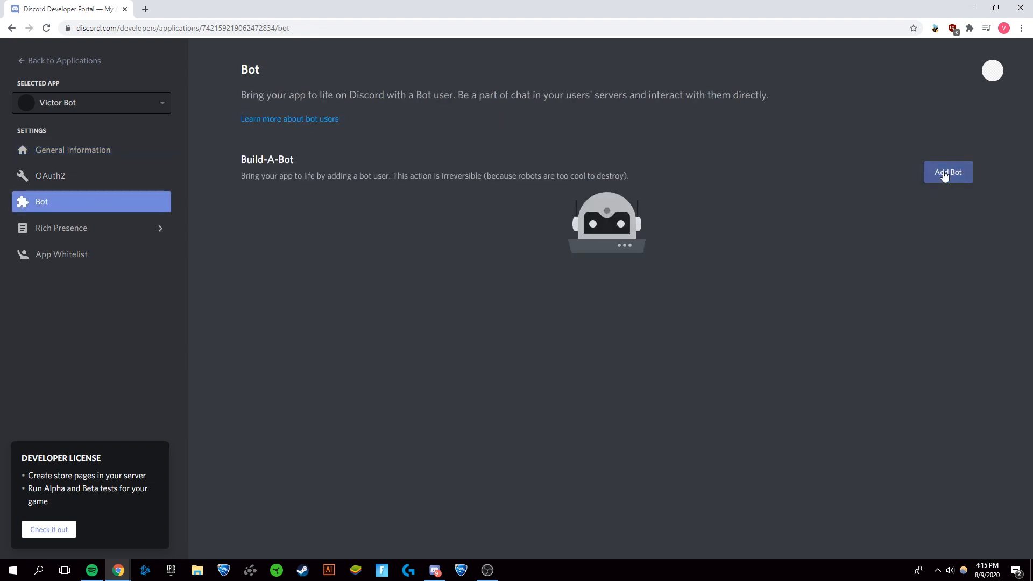
left_click(948, 172)
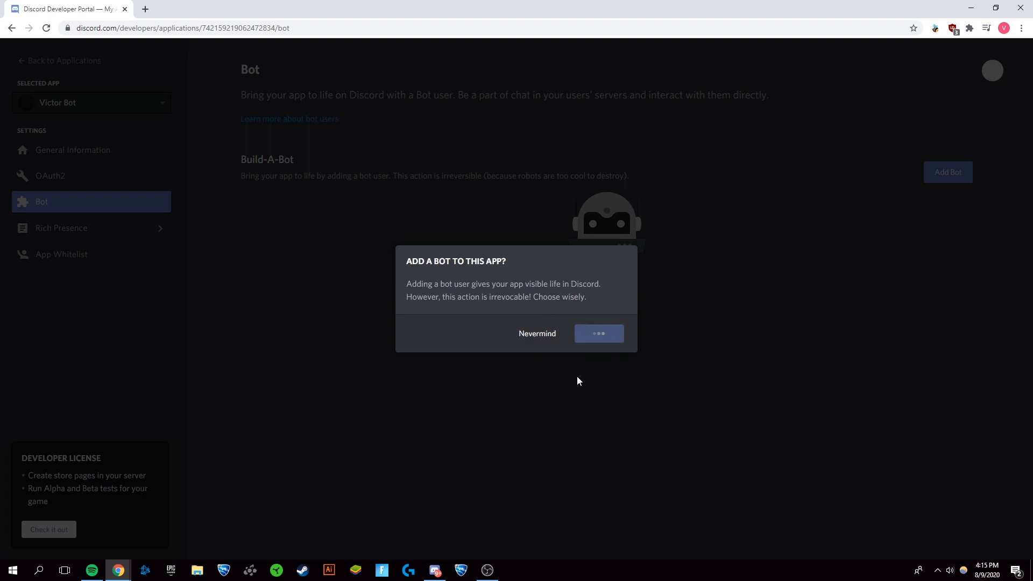
left_click(598, 334)
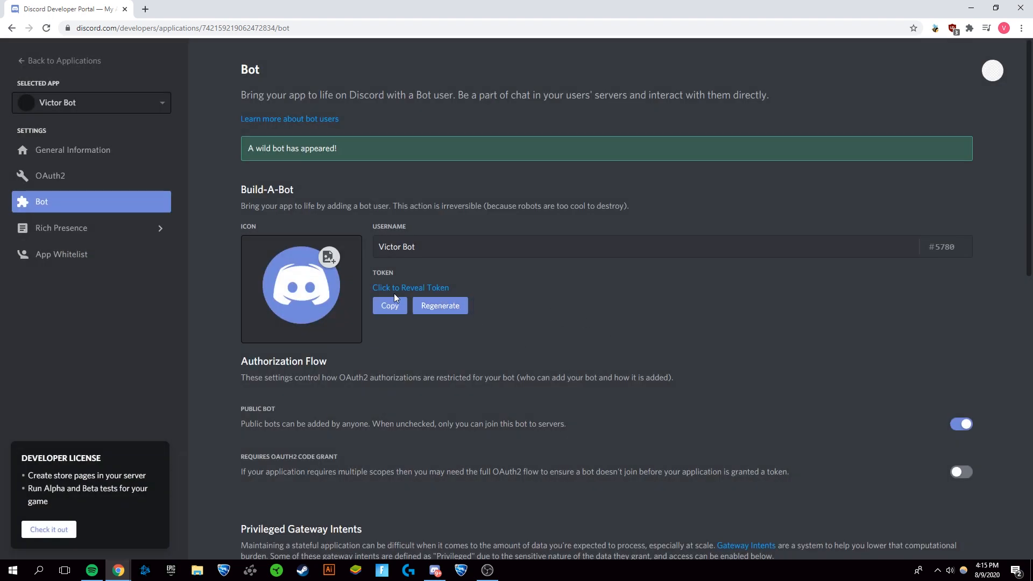
mouse_move(213, 305)
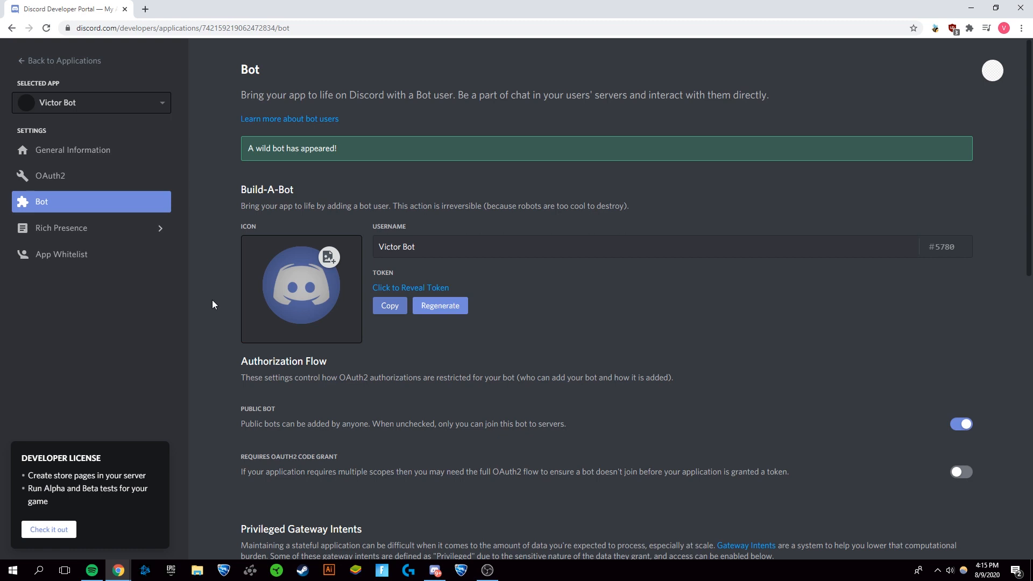
mouse_move(451, 290)
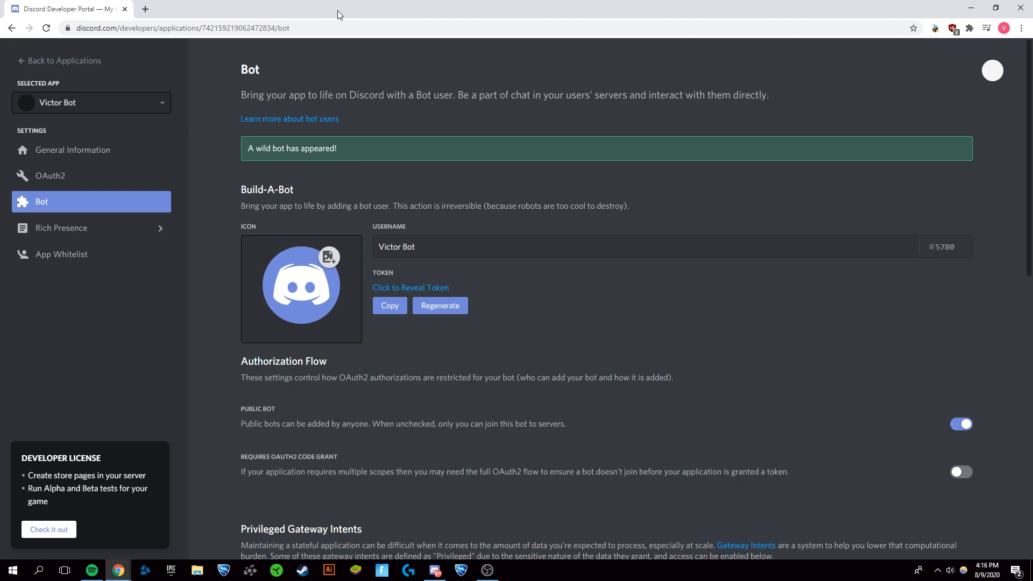
Step: In a new tab, search 'invite a bot' and open the 'Invite Bot - Discord' result
type("invit")
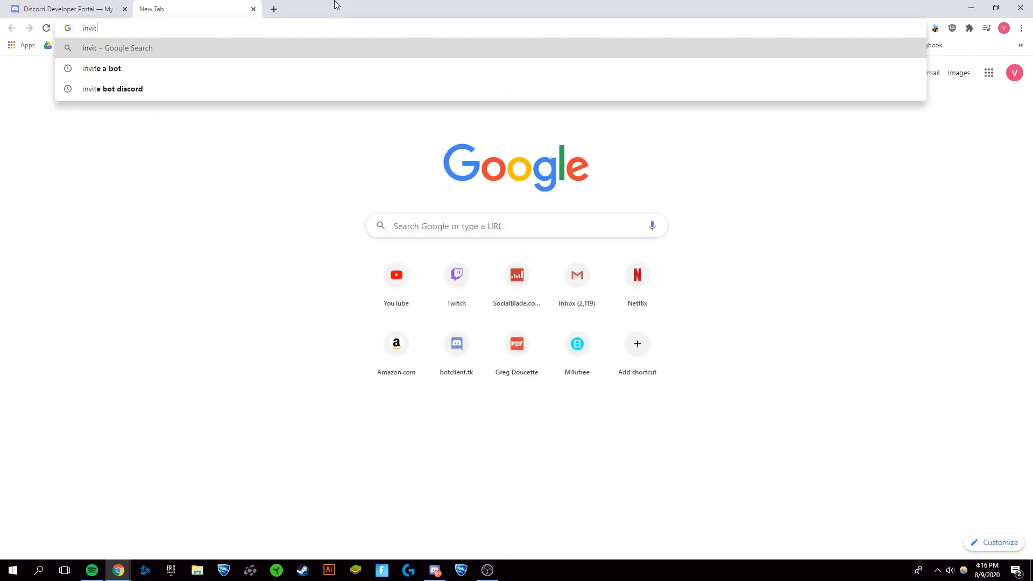
left_click(101, 68)
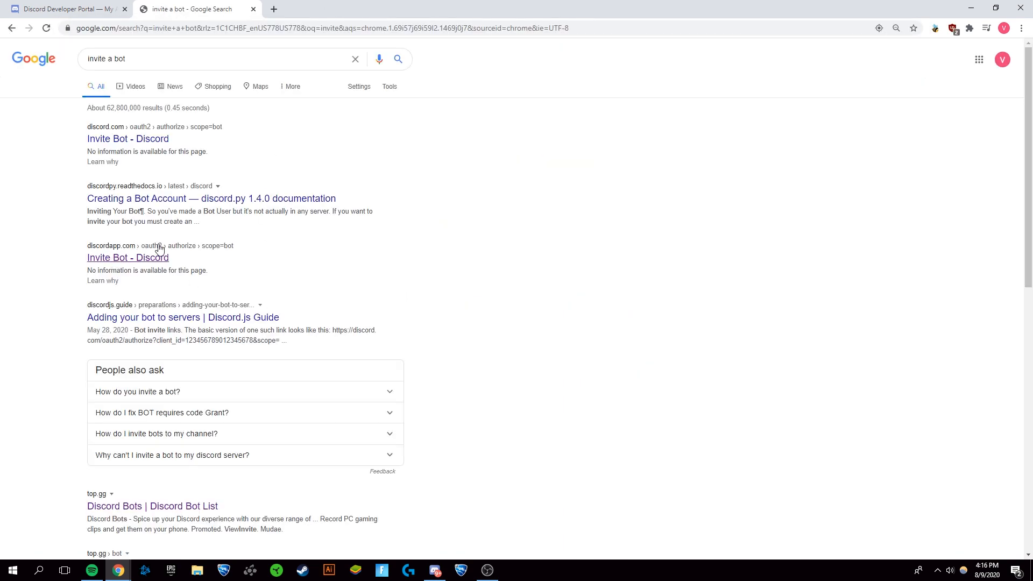
mouse_move(196, 251)
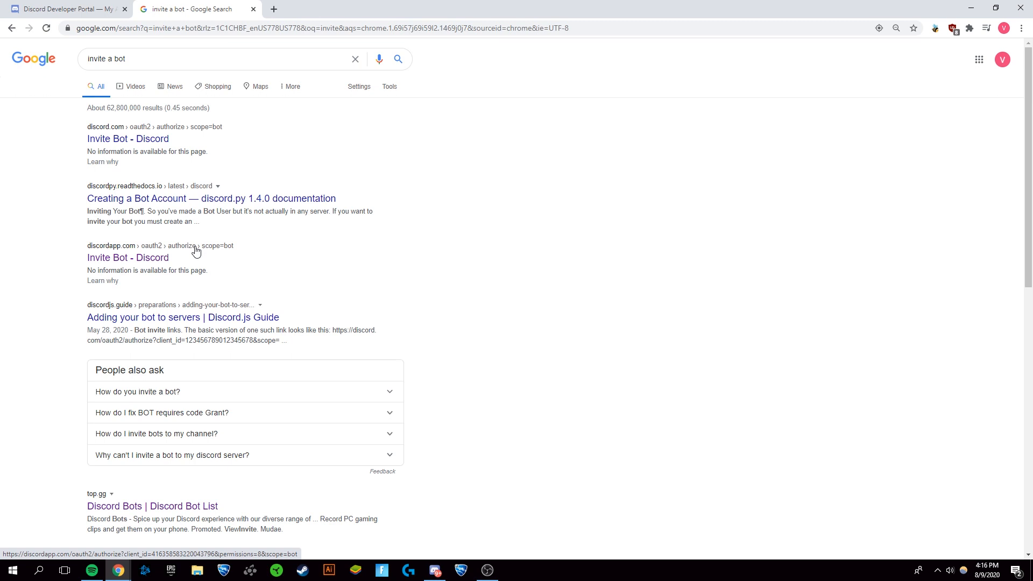
mouse_move(128, 257)
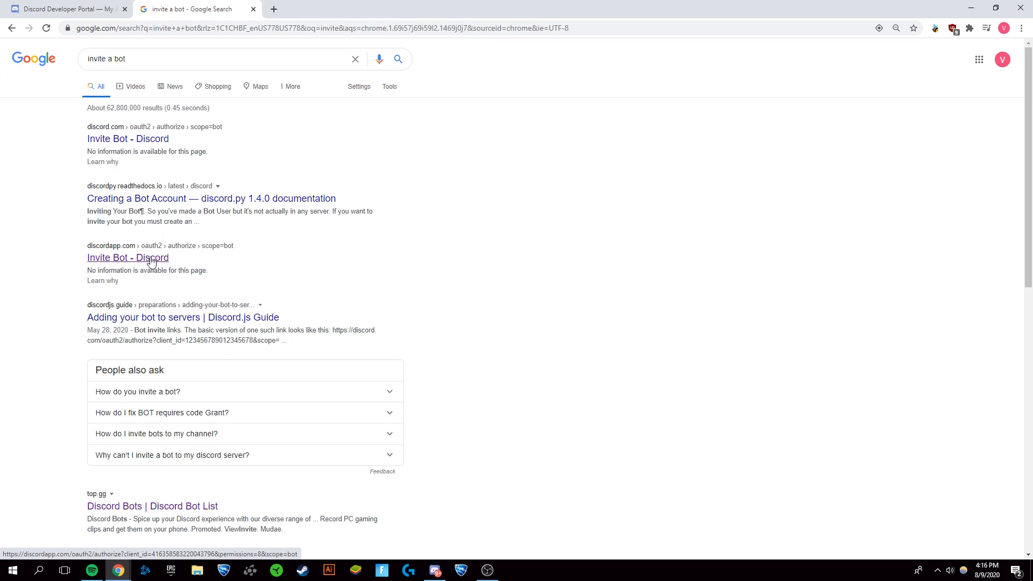
left_click(128, 258)
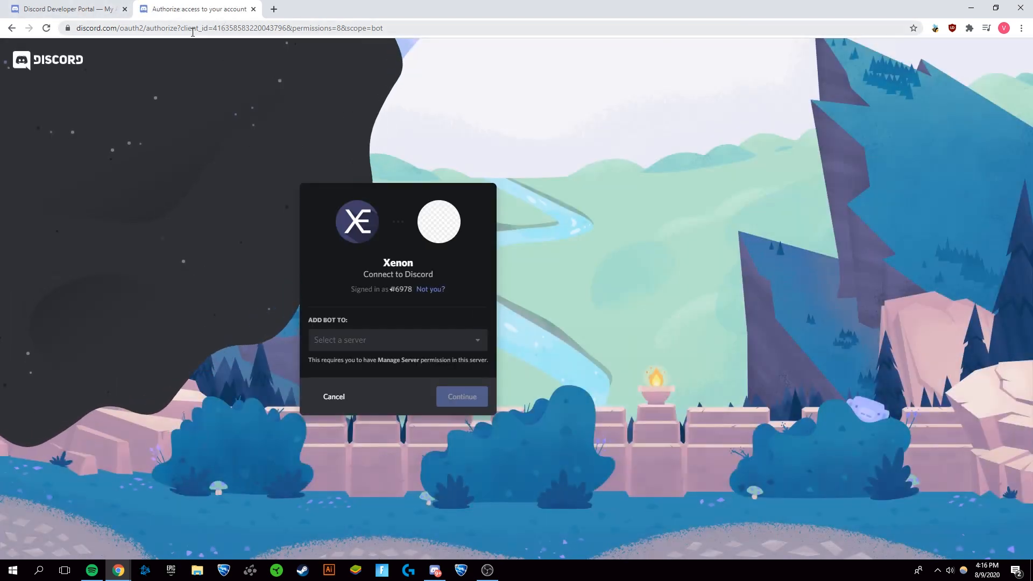
Step: Put Victor Bot's client ID in the invite link and select Victors's Test Server
left_click(224, 27)
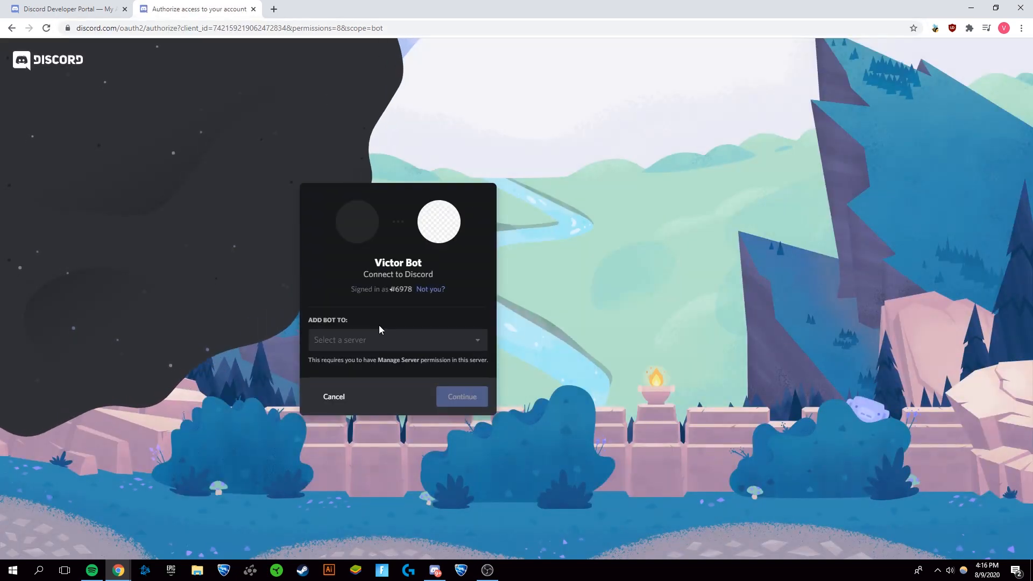
left_click(397, 340)
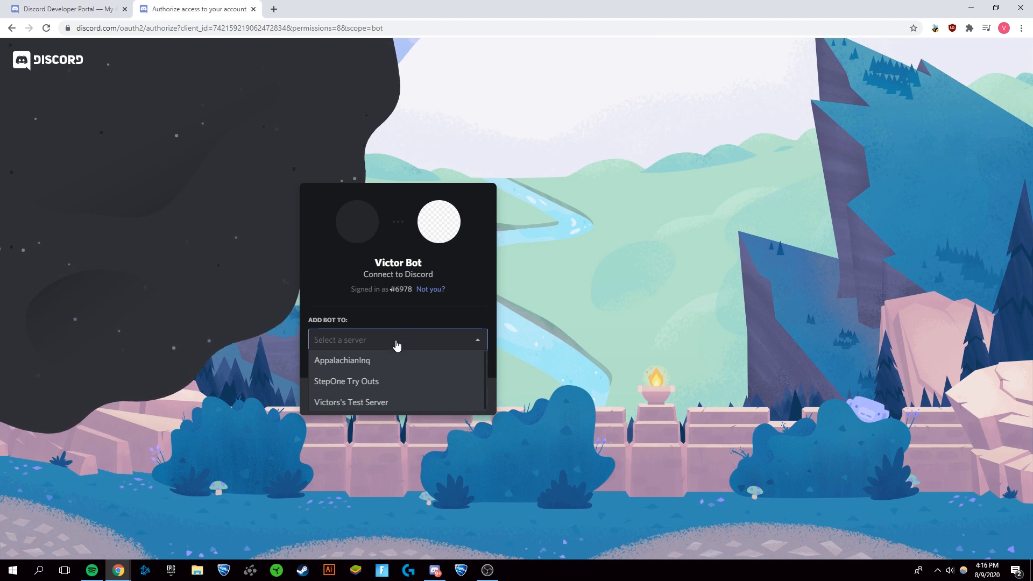
left_click(397, 339)
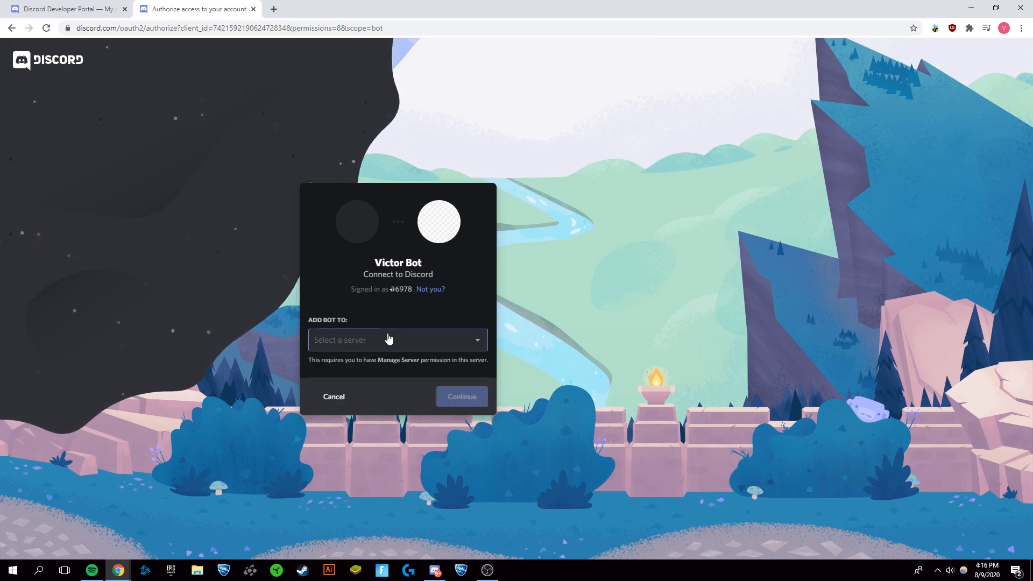
left_click(397, 339)
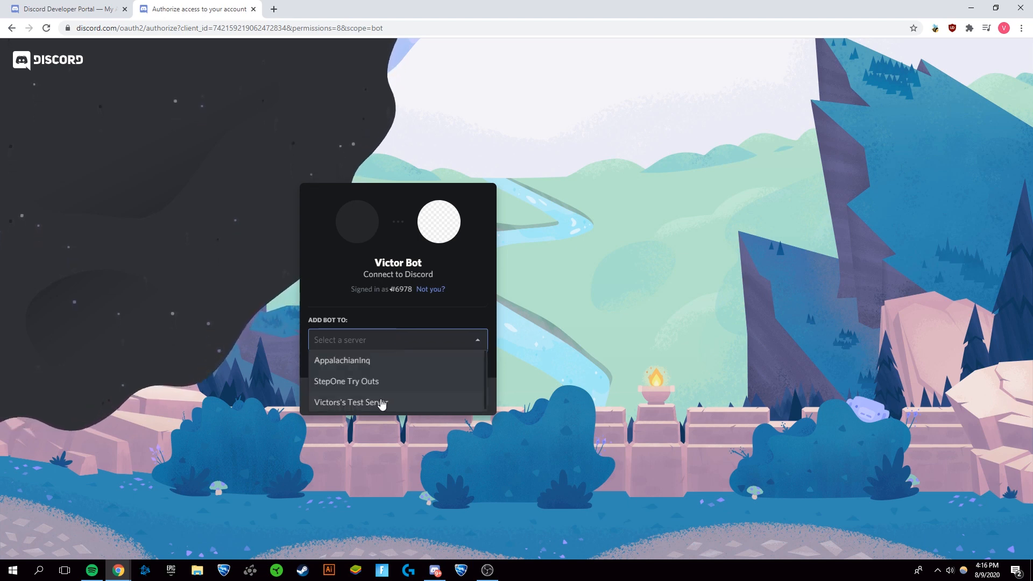
left_click(351, 402)
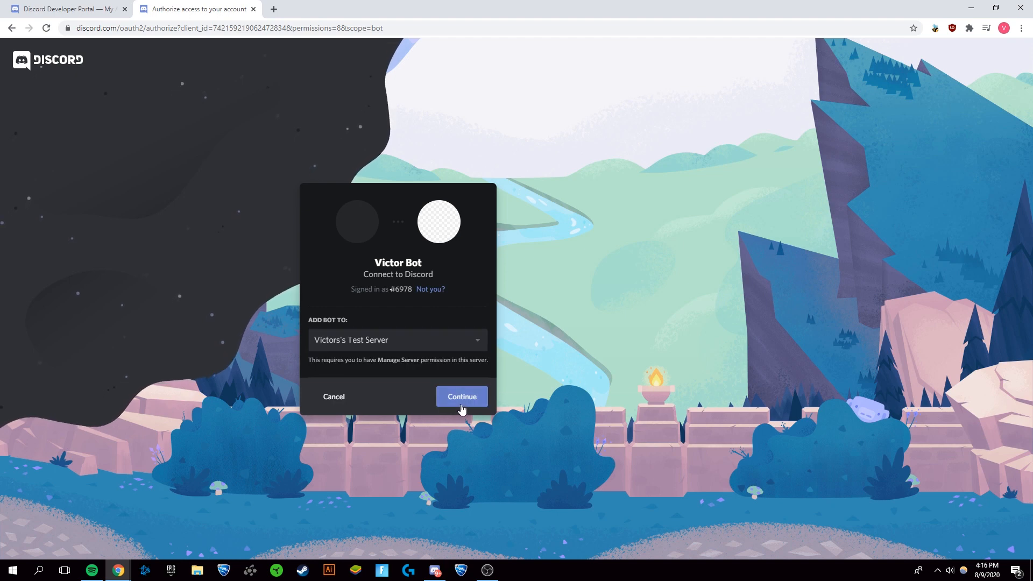
Step: Authorize the bot with Administrator permission and pass the reCAPTCHA check
left_click(461, 396)
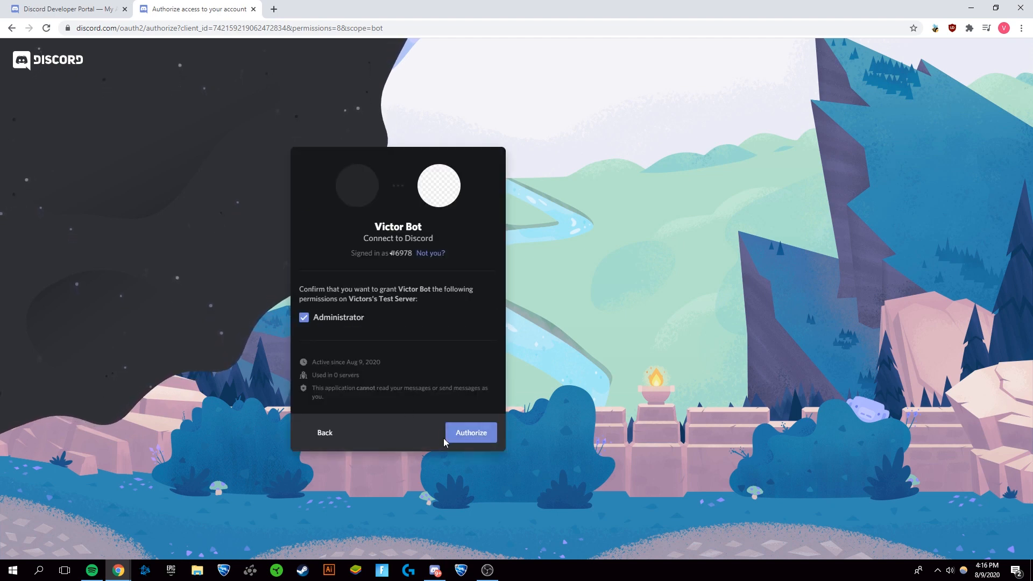
left_click(470, 432)
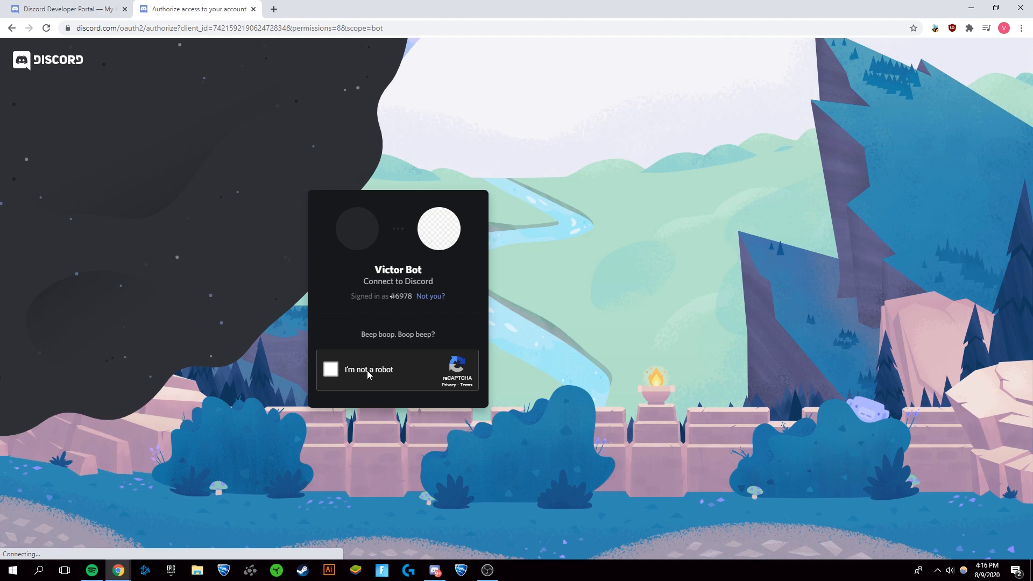
left_click(330, 369)
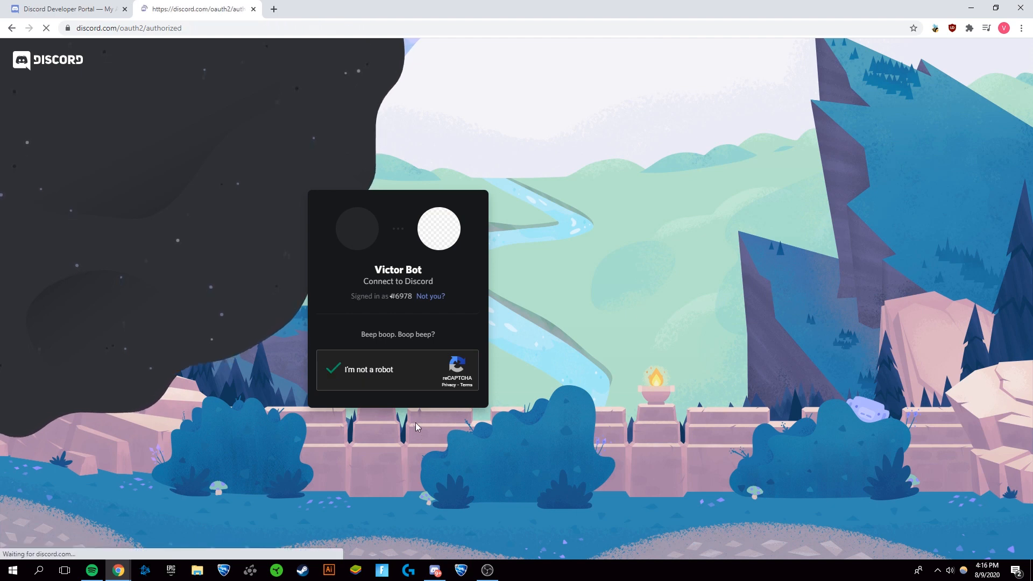
left_click(334, 370)
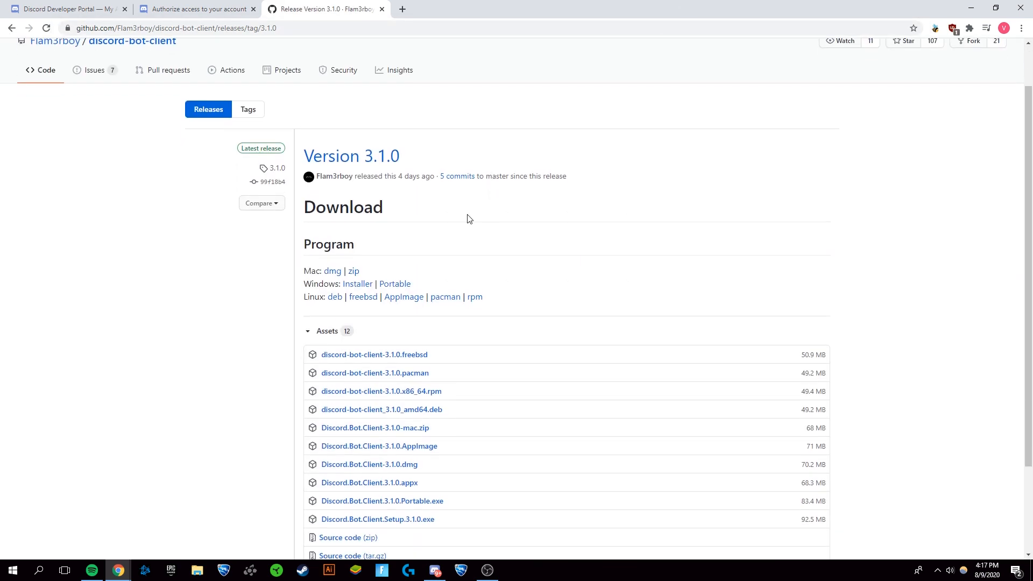
Step: Download and run the Discord Bot Client 3.1.0 Windows installer, then launch the client
double_click(311, 283)
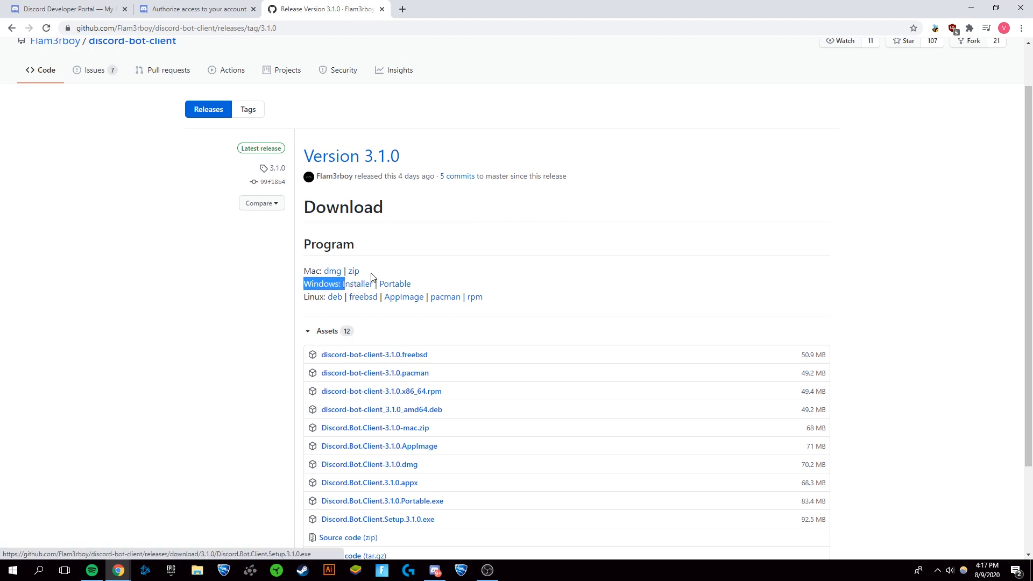
left_click(378, 518)
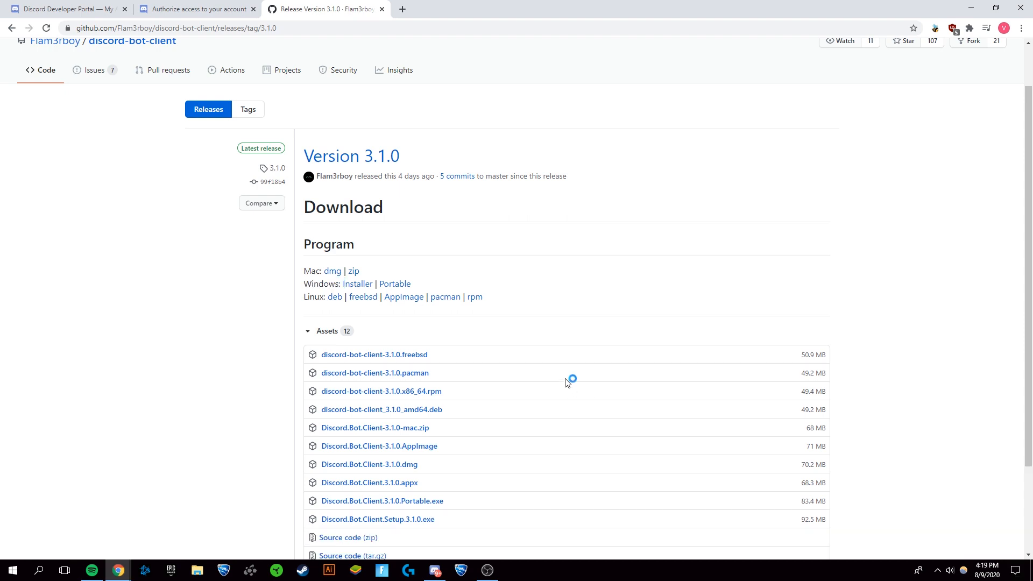
left_click(378, 519)
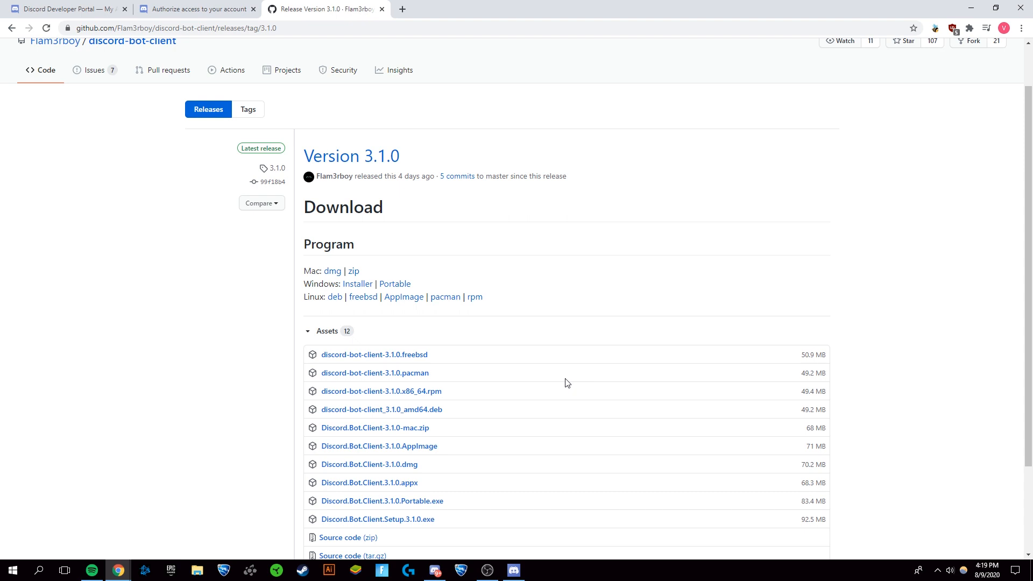
left_click(514, 569)
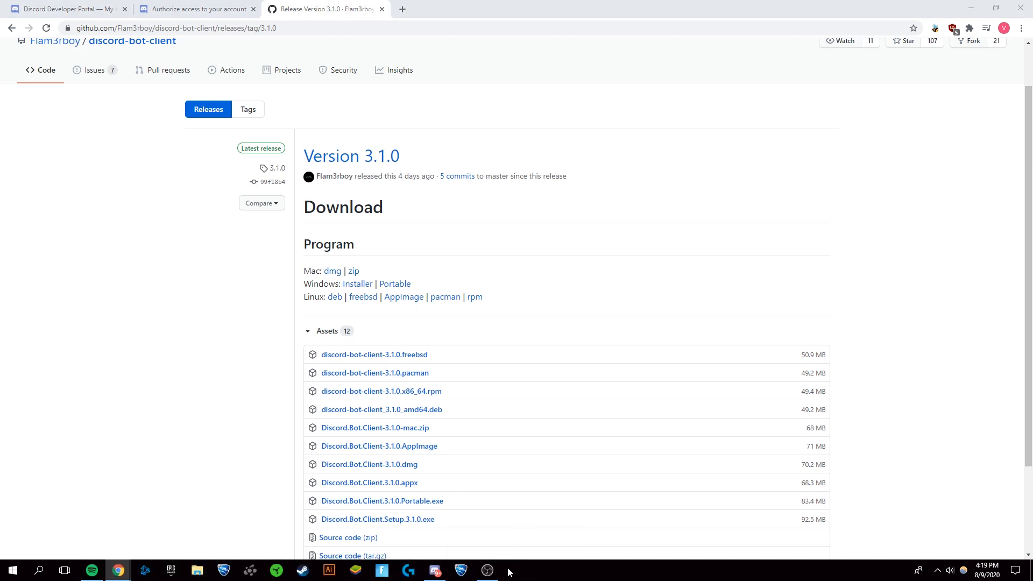
mouse_move(521, 528)
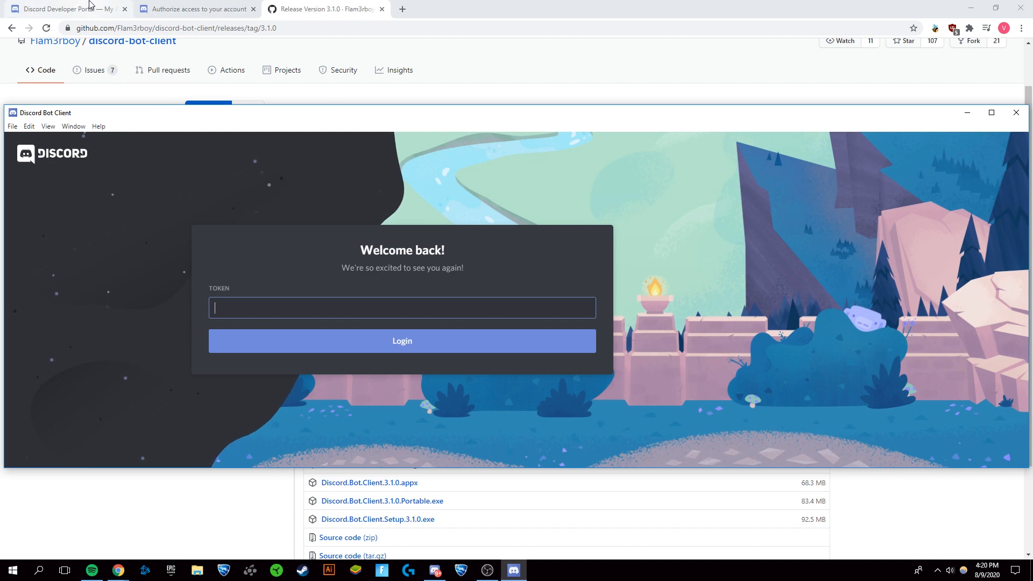
Step: Paste Victor Bot's token into the TOKEN field and log in
left_click(65, 9)
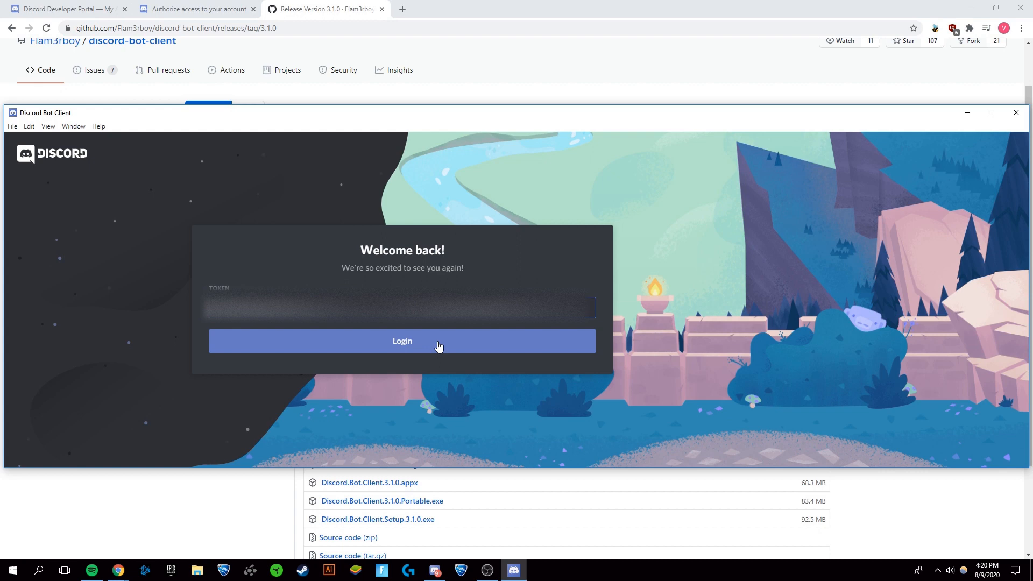
left_click(402, 341)
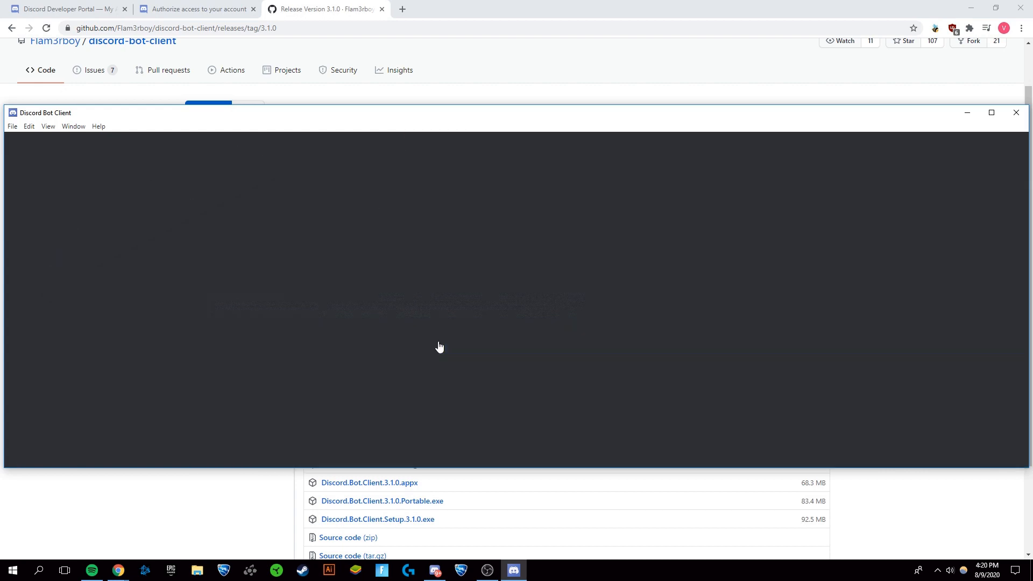
mouse_move(435, 344)
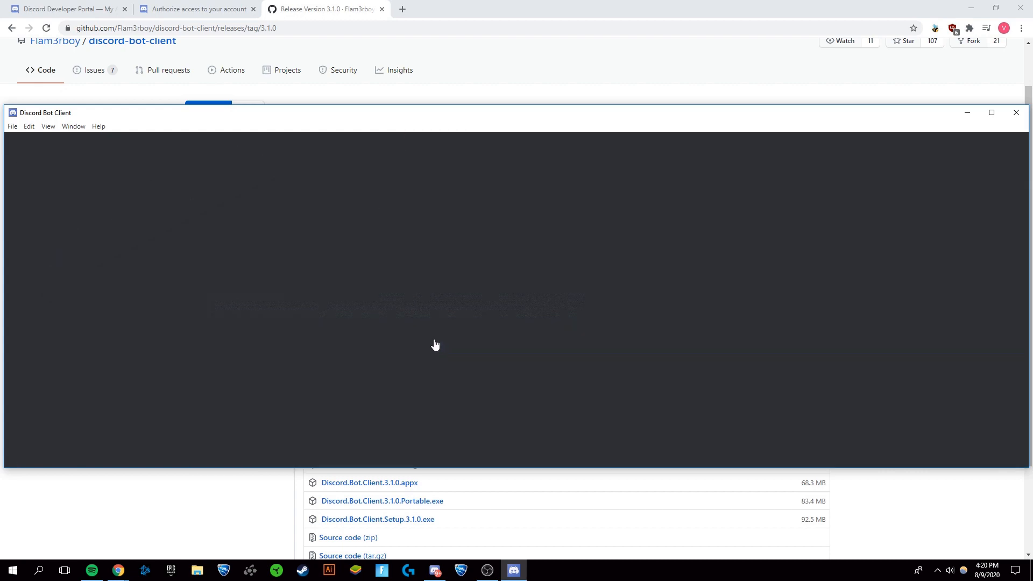
mouse_move(397, 141)
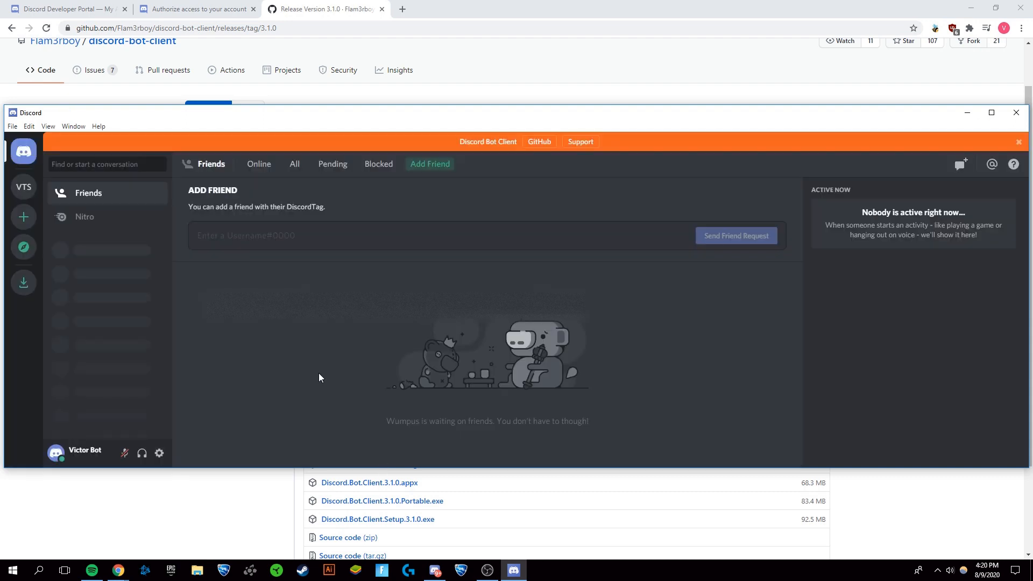
mouse_move(23, 187)
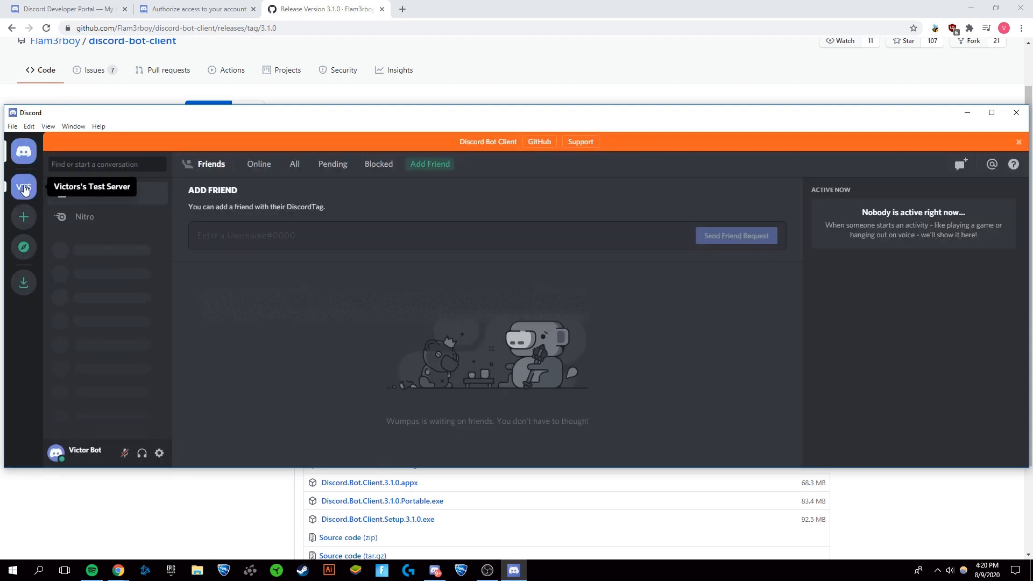
Step: Open Victors's Test Server and send 'Frank is Dumb' in #general
left_click(23, 188)
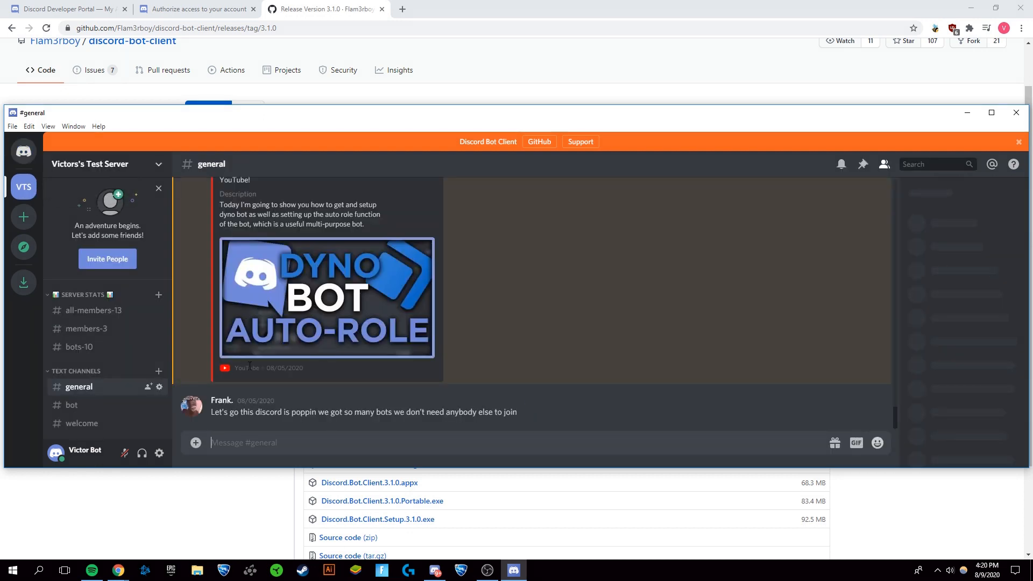
mouse_move(108, 414)
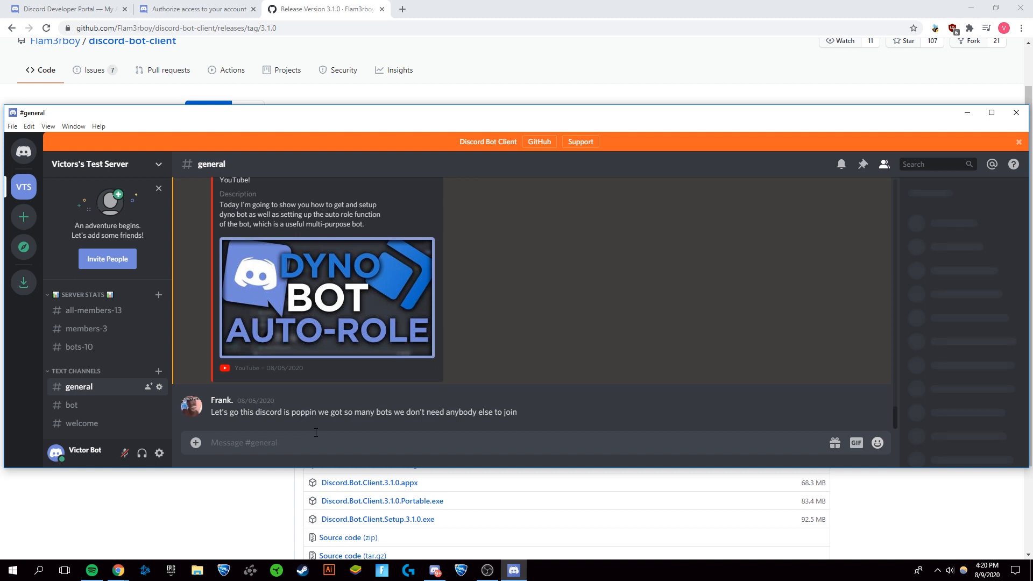
type("Fr")
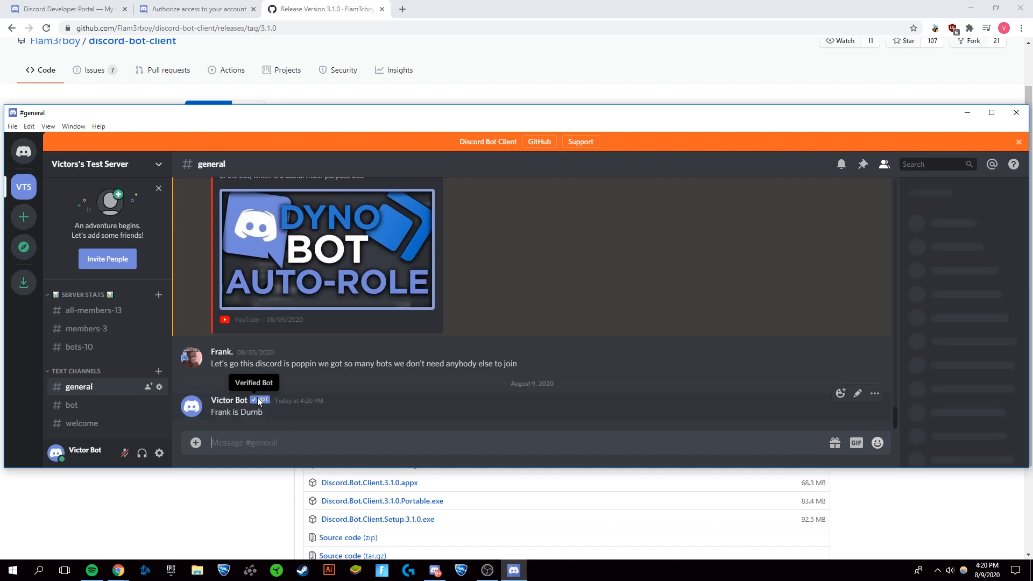
mouse_move(478, 572)
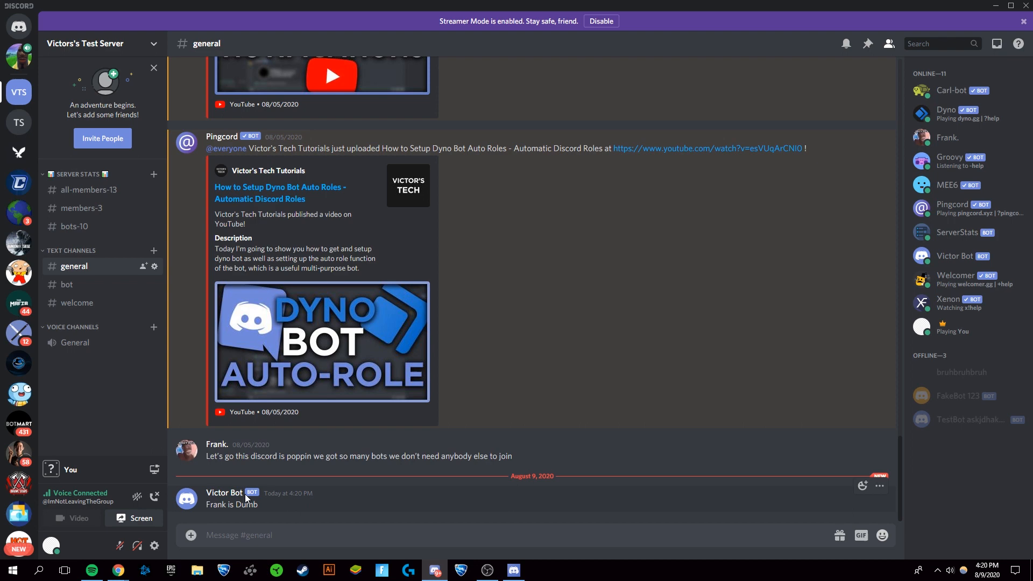
mouse_move(192, 500)
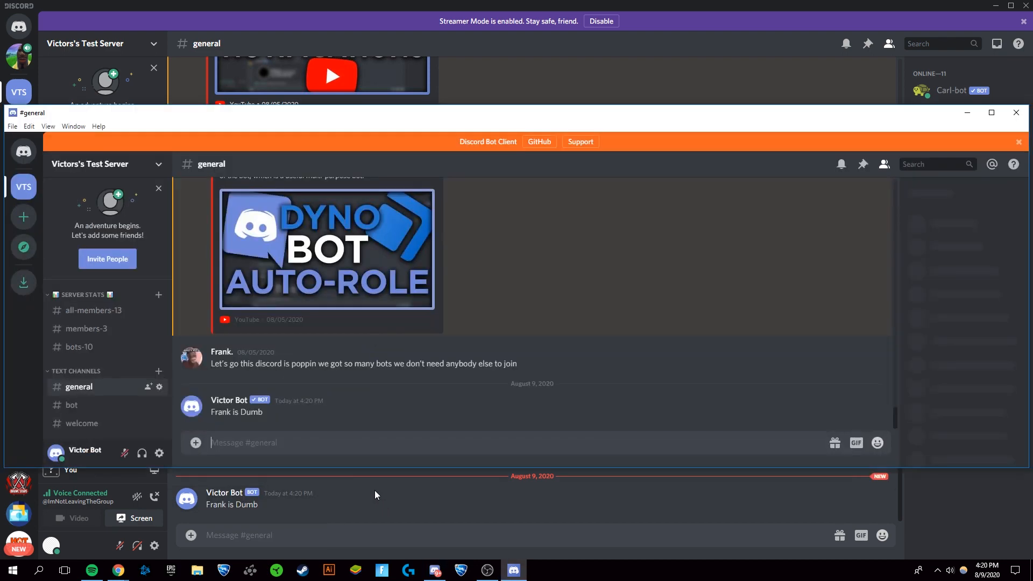
Step: Open Victor Bot's User Settings in Discord Bot Client
left_click(159, 453)
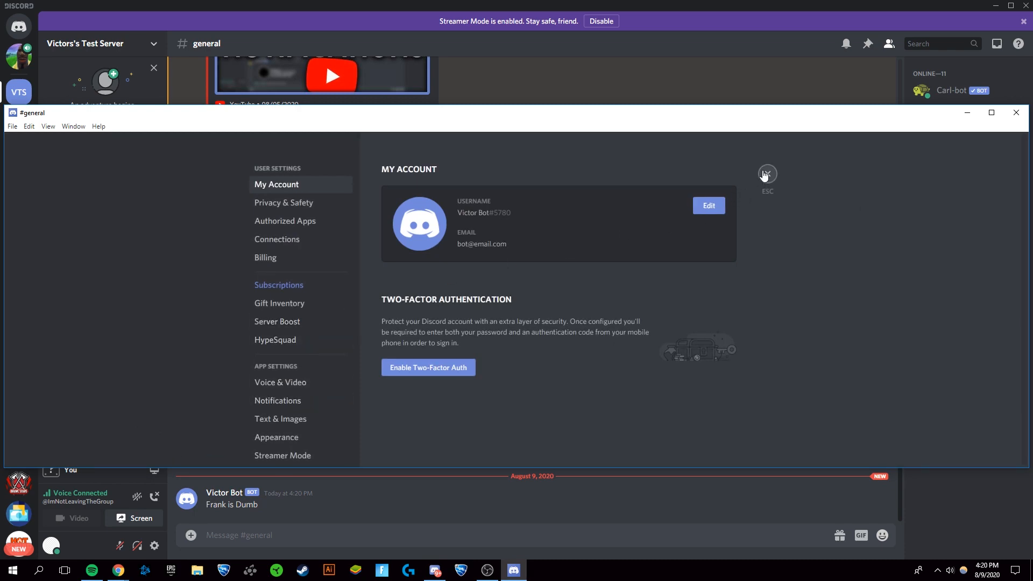